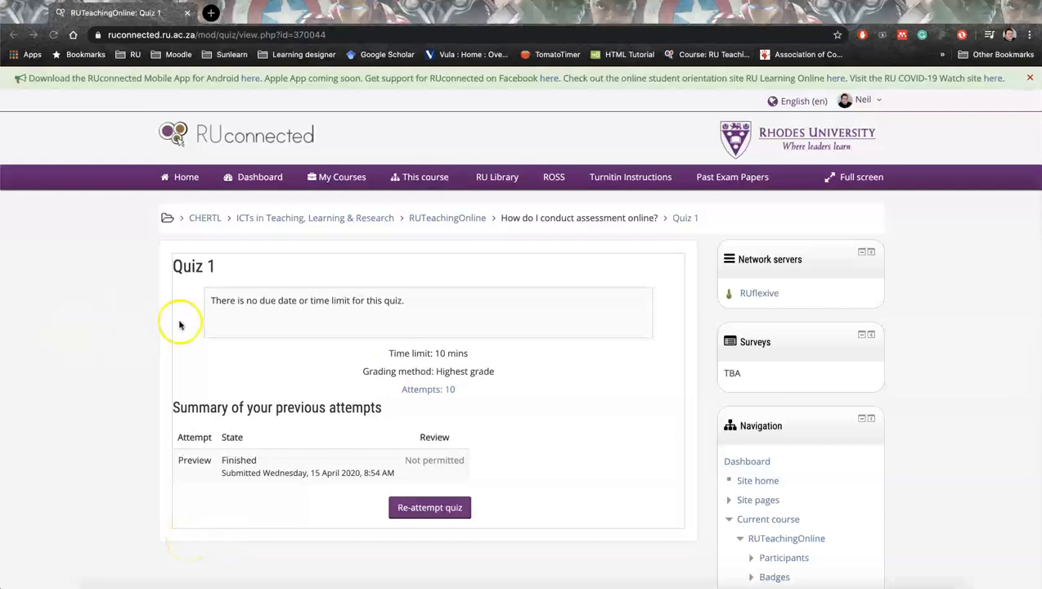
- Expand Question bank in Administration and go to Export questions for Quiz 1
{"action": "scroll", "scroll_direction": "down", "scroll_amount": 3}
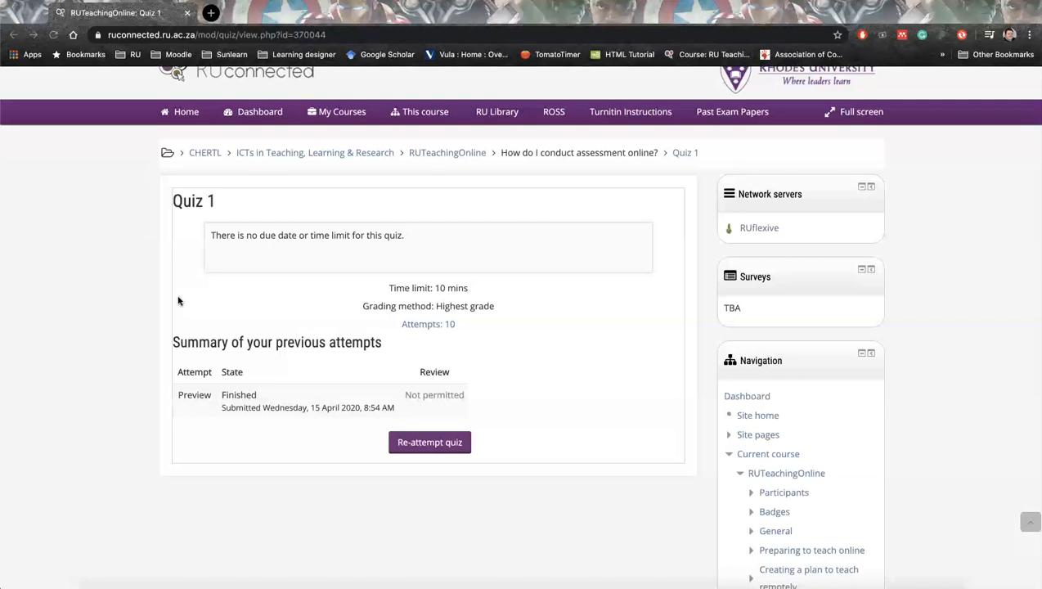
{"action": "scroll", "scroll_direction": "down", "scroll_amount": 3}
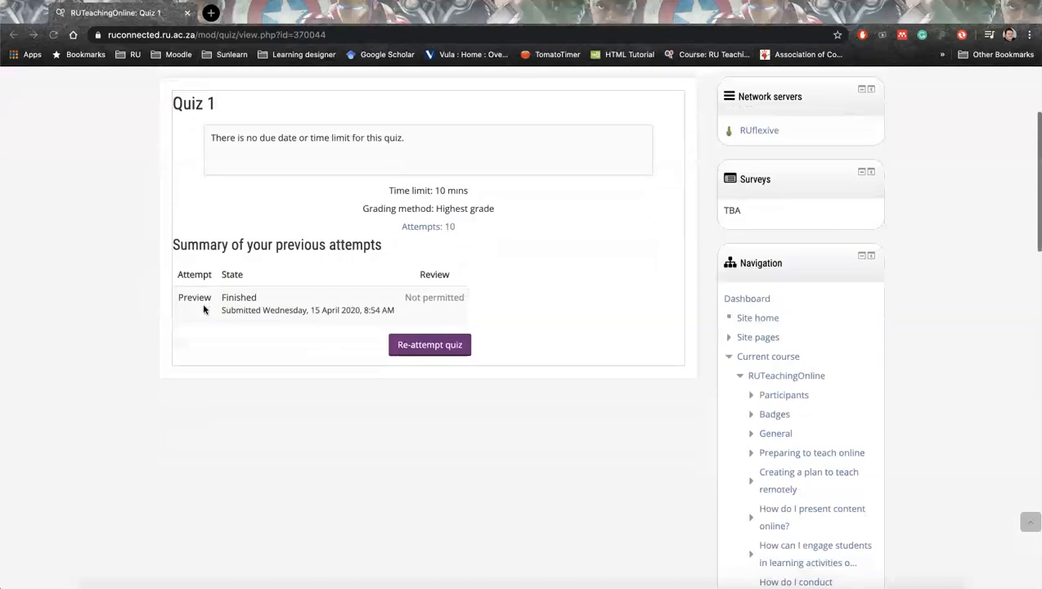
{"action": "scroll", "scroll_direction": "down", "scroll_amount": 3}
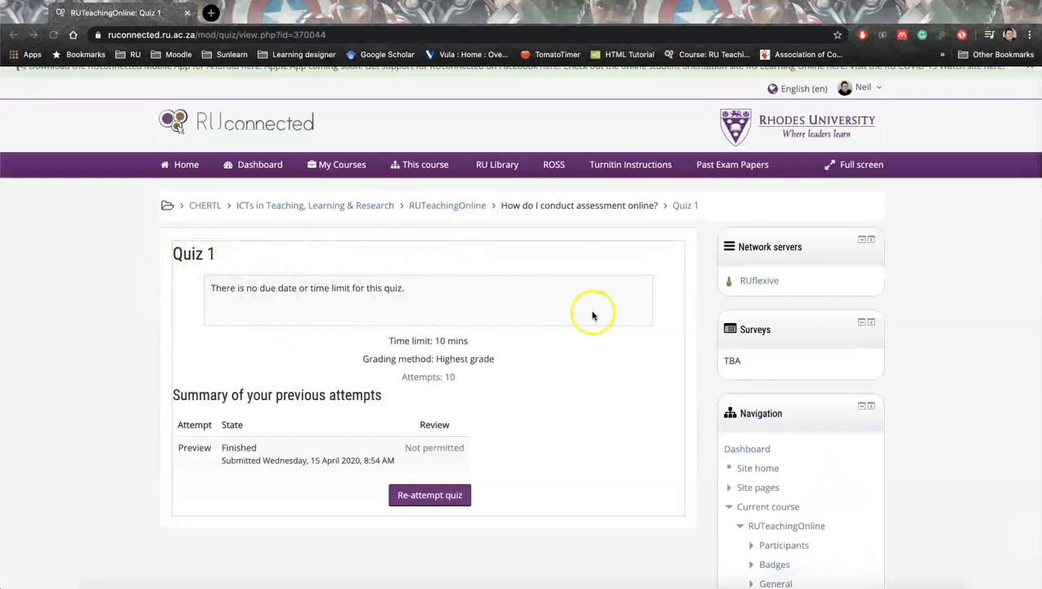
{"action": "mouse_move", "coordinate": [384, 353]}
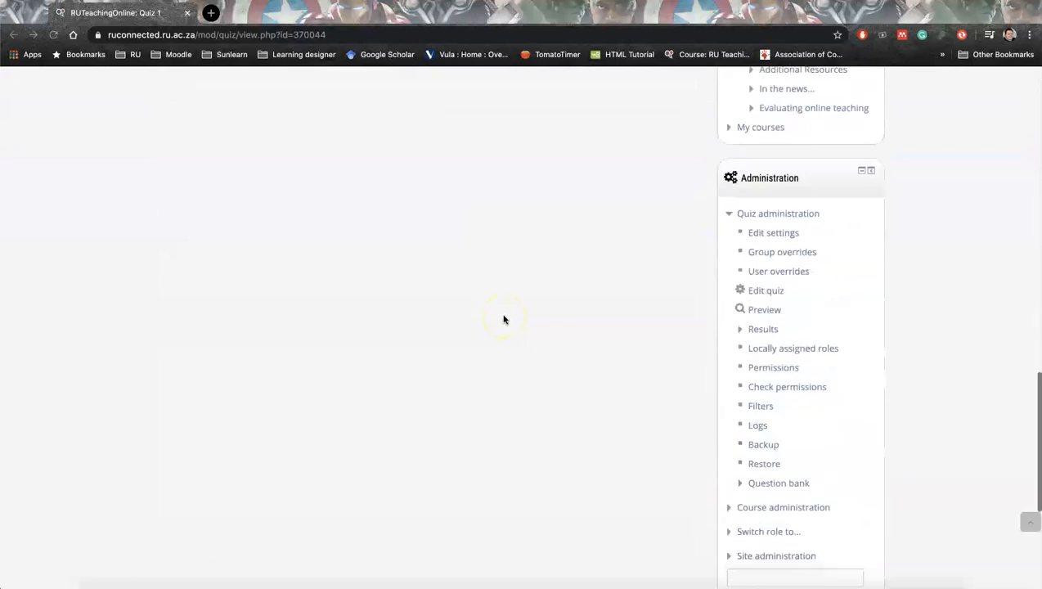
{"action": "scroll", "scroll_direction": "down", "scroll_amount": 3}
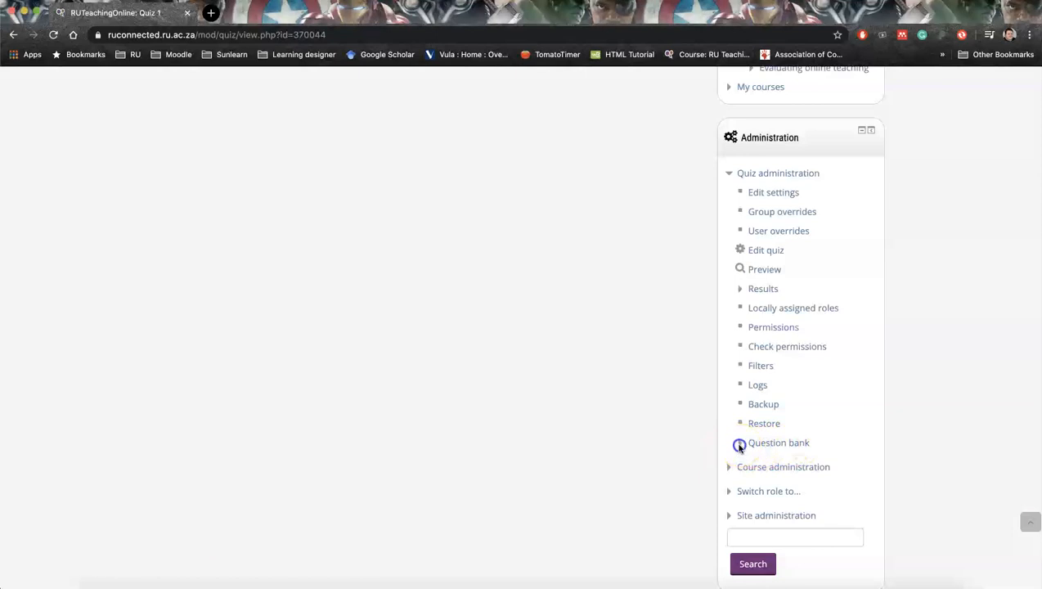
{"action": "left_click", "coordinate": [778, 442]}
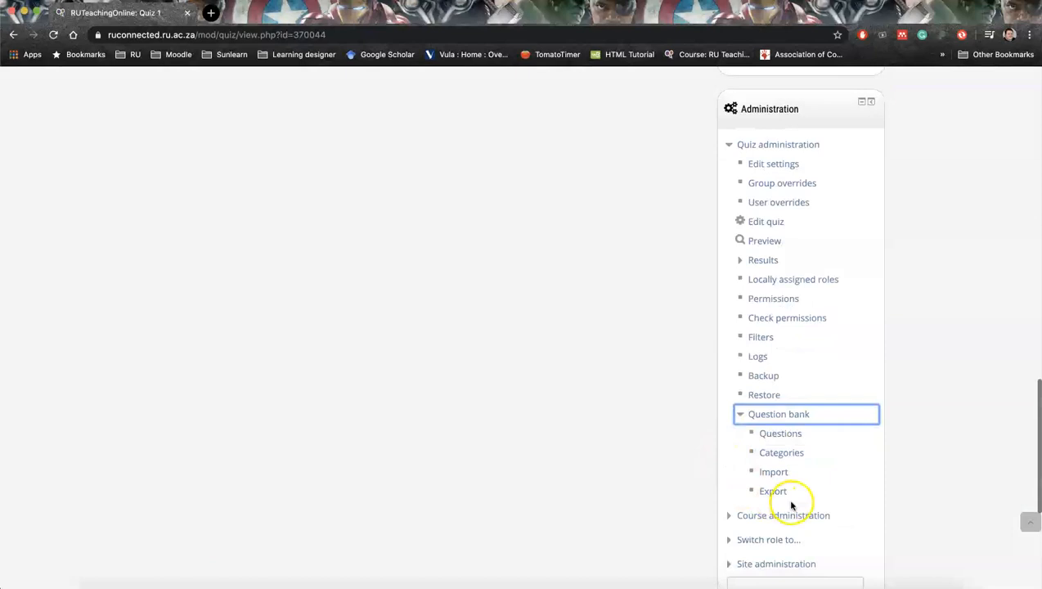
{"action": "left_click", "coordinate": [773, 491]}
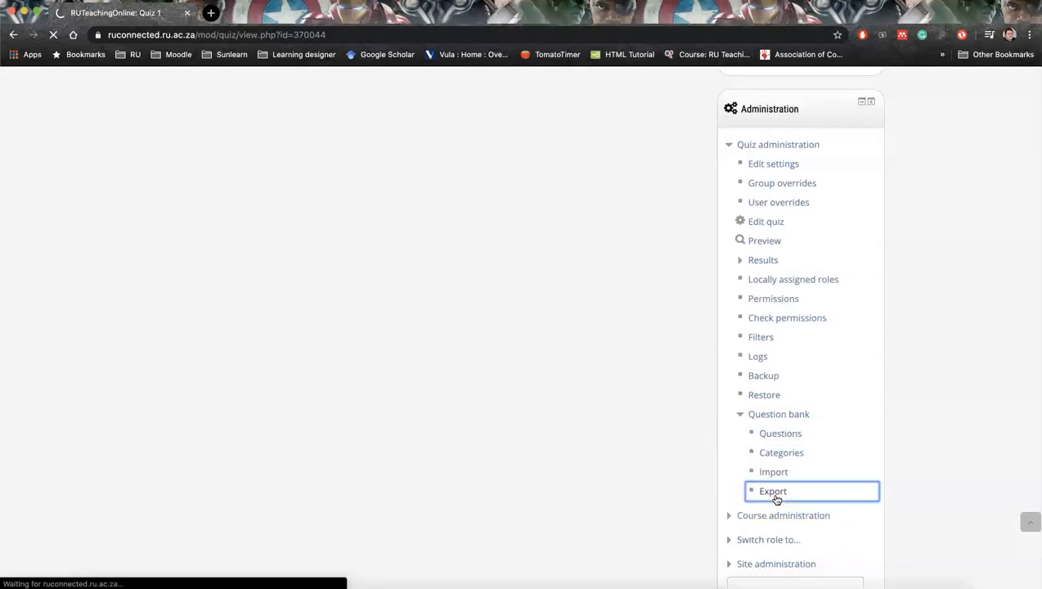
{"action": "left_click", "coordinate": [773, 491]}
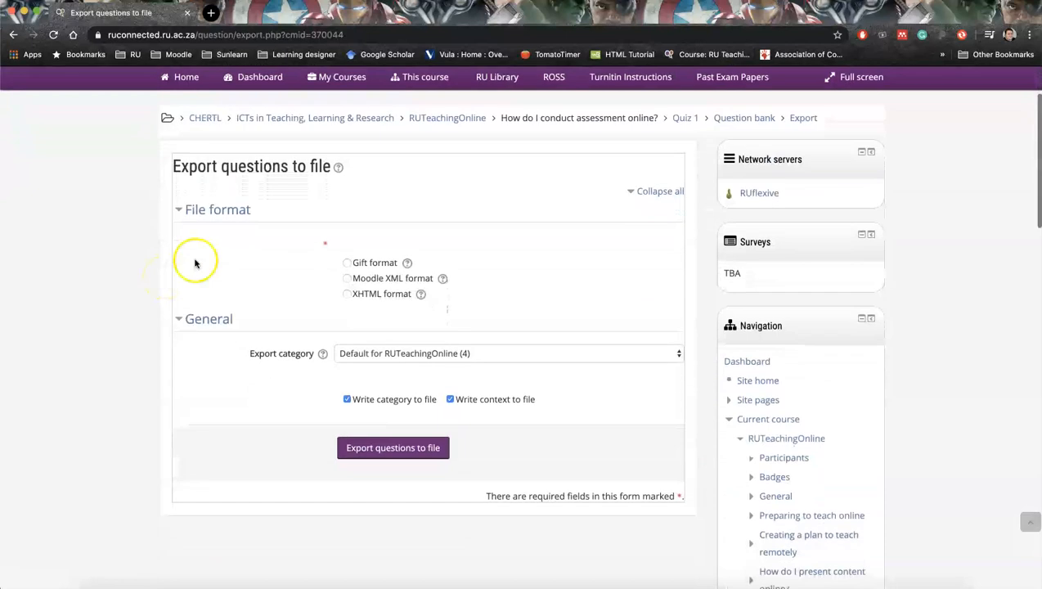
{"action": "mouse_move", "coordinate": [323, 172]}
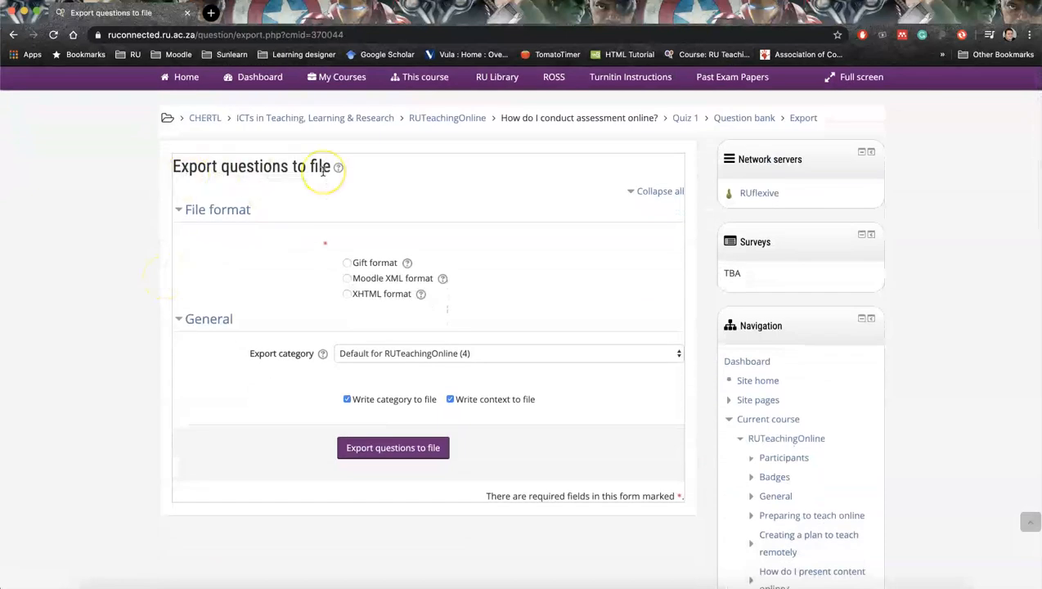
{"action": "mouse_move", "coordinate": [343, 214]}
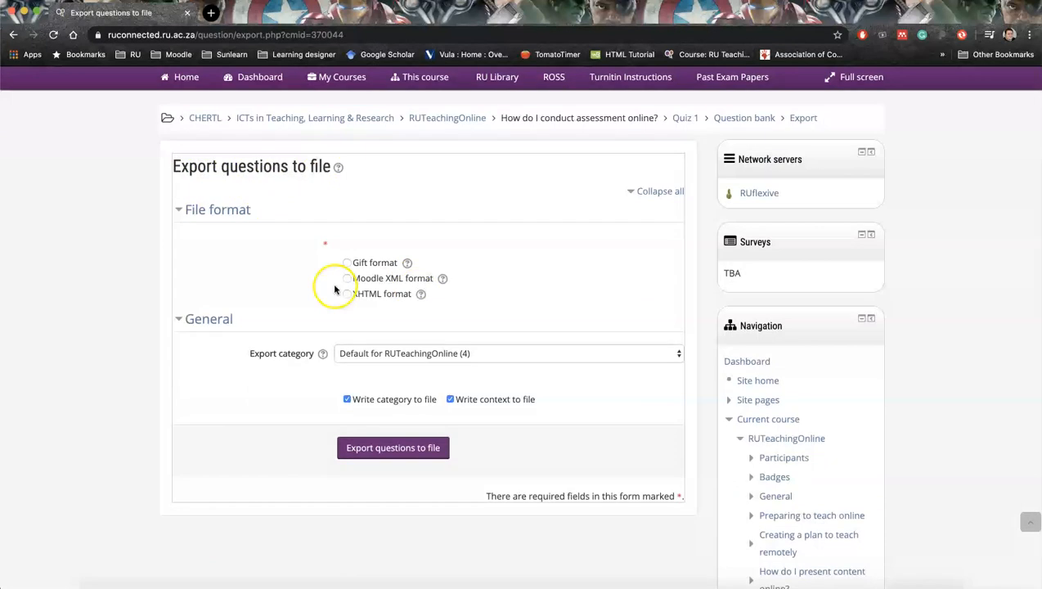
{"action": "mouse_move", "coordinate": [288, 361]}
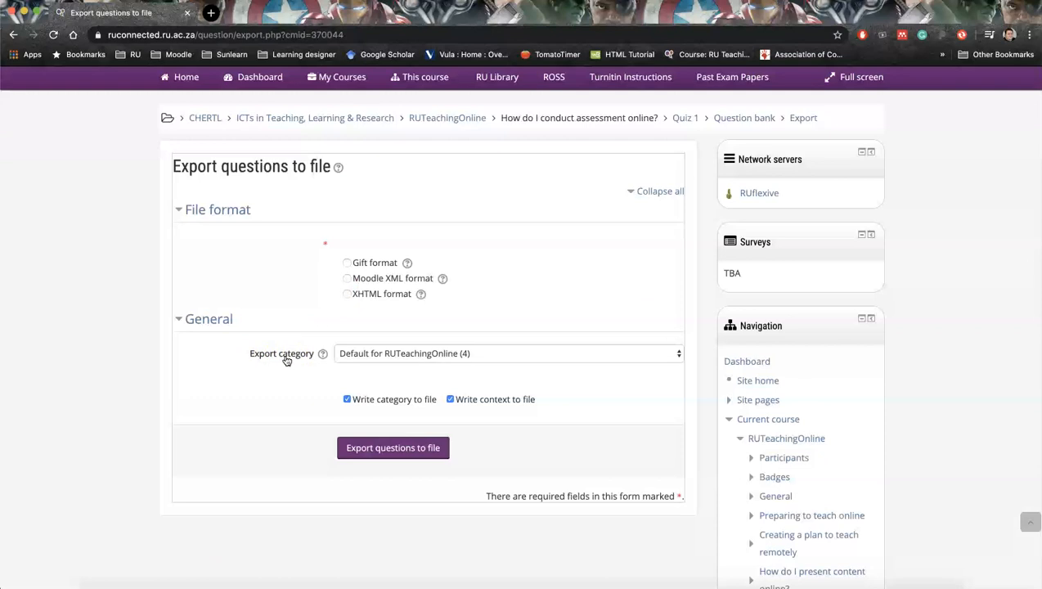
{"action": "mouse_move", "coordinate": [453, 285]}
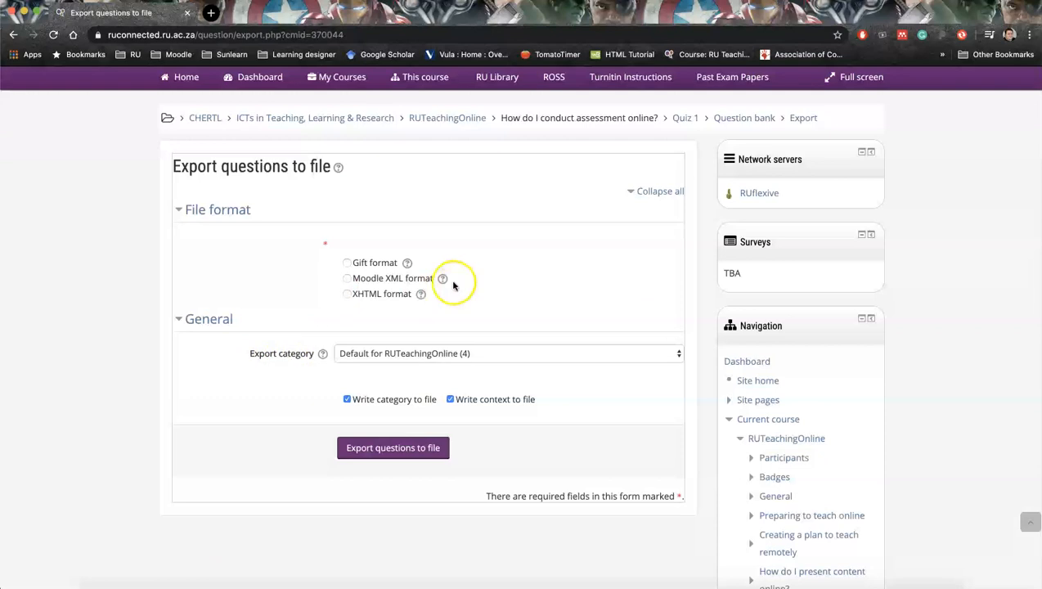
- Select XHTML format as the question export file format
{"action": "scroll", "scroll_direction": "down", "scroll_amount": 3}
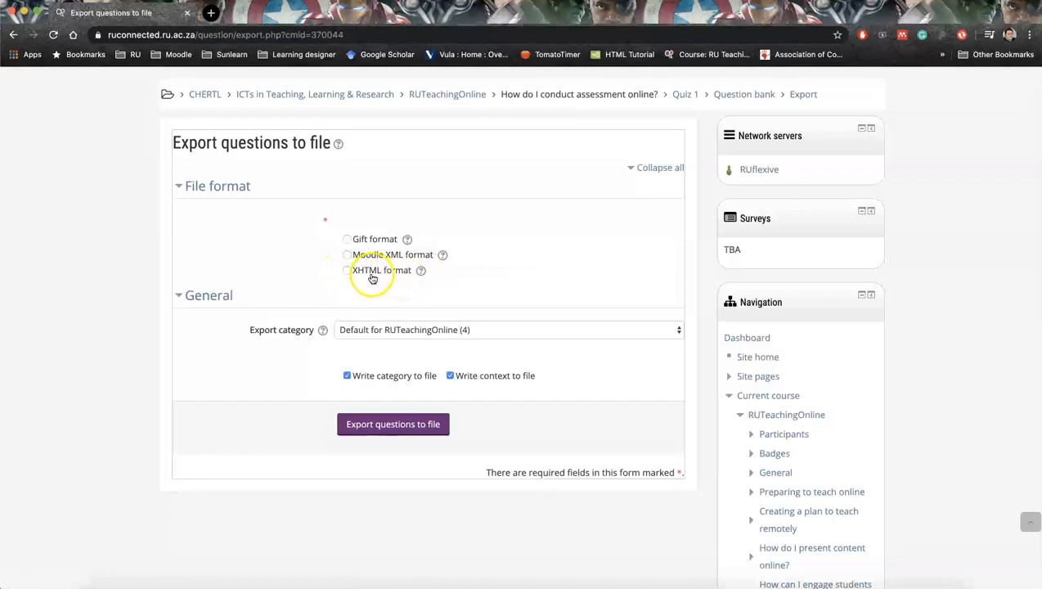
{"action": "left_click", "coordinate": [346, 270]}
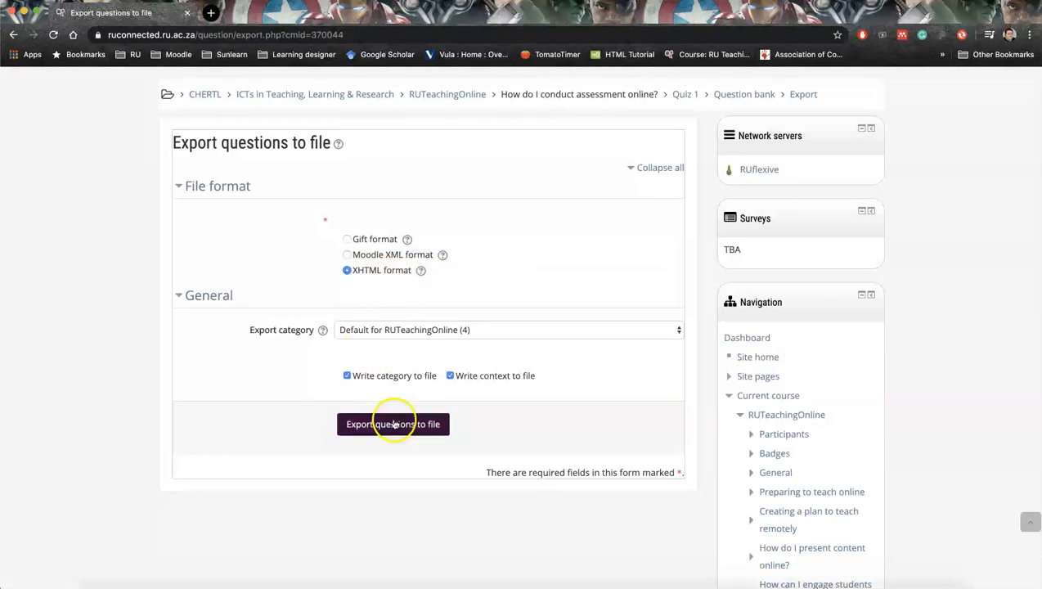
- Export the questions to an .html file and open the downloaded file
{"action": "left_click", "coordinate": [392, 424]}
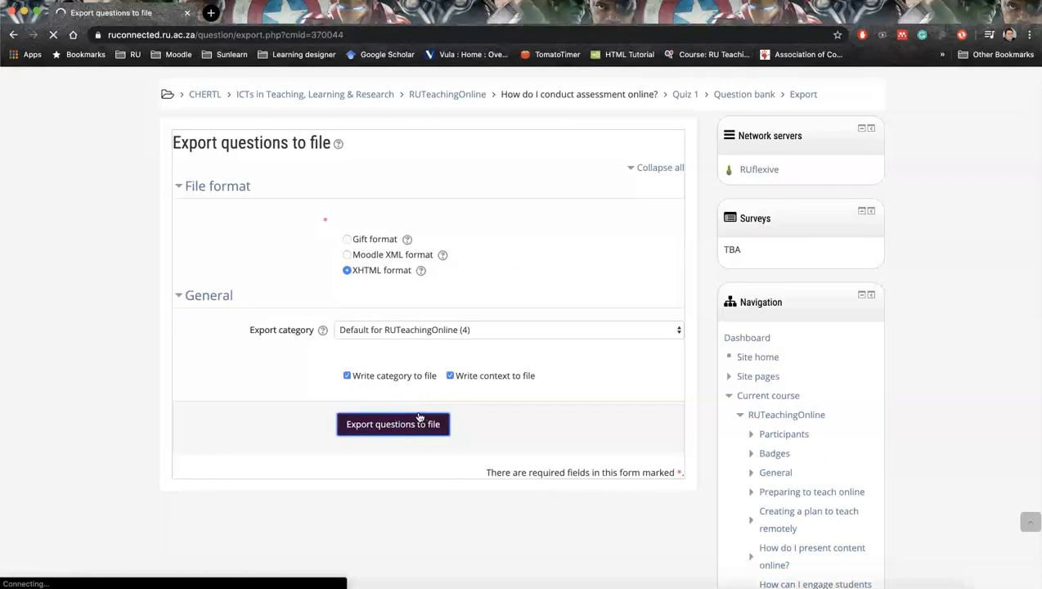
{"action": "left_click", "coordinate": [392, 423]}
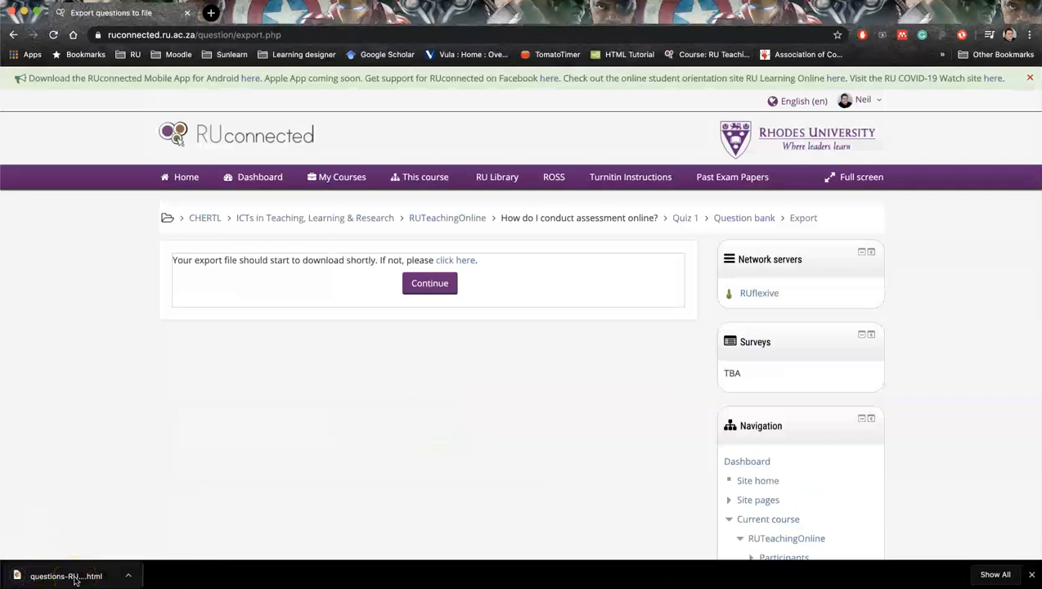
{"action": "left_click", "coordinate": [65, 576]}
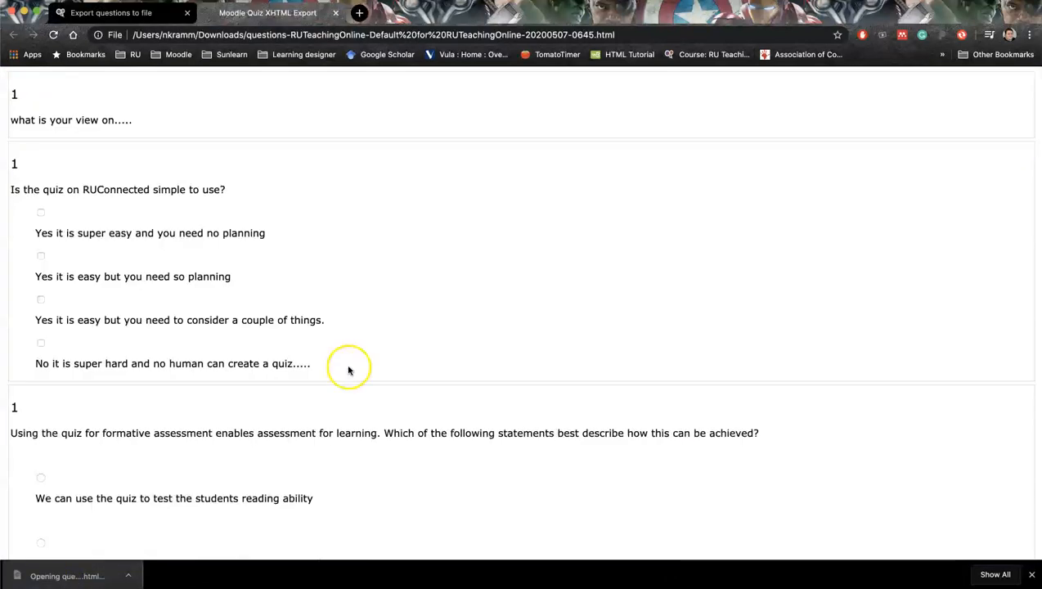
- Copy all exported quiz questions from the page and bring up Microsoft Word
{"action": "scroll", "scroll_direction": "down", "scroll_amount": 3}
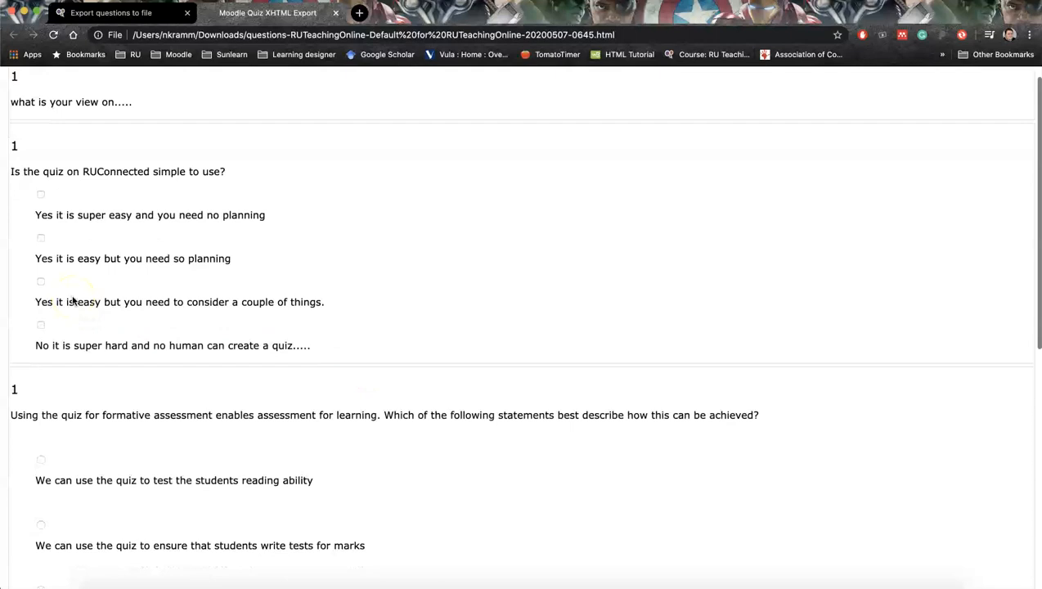
{"action": "scroll", "scroll_direction": "down", "scroll_amount": 3}
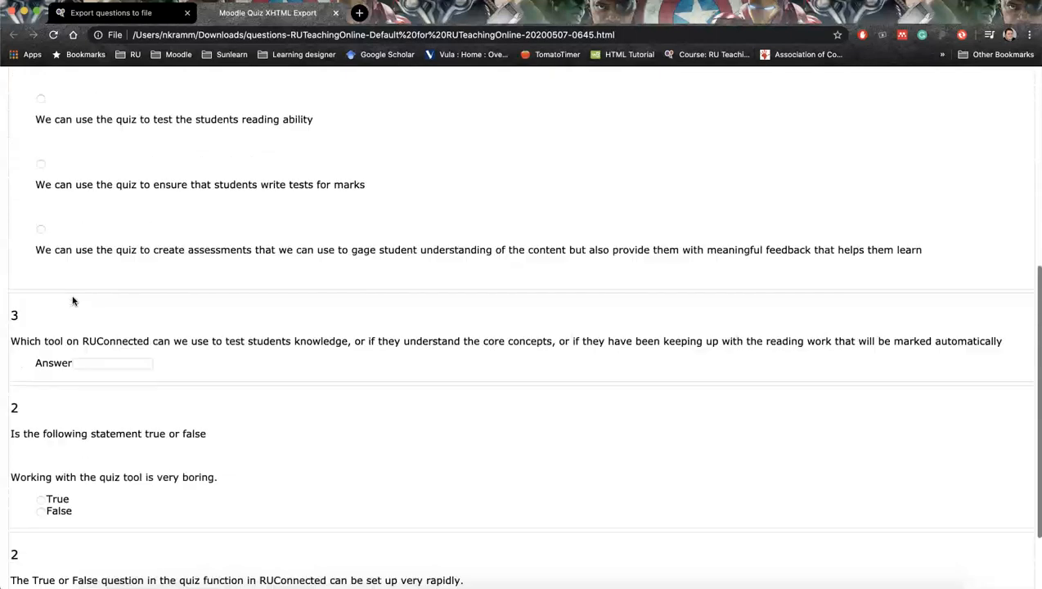
{"action": "scroll", "scroll_direction": "up", "scroll_amount": 3}
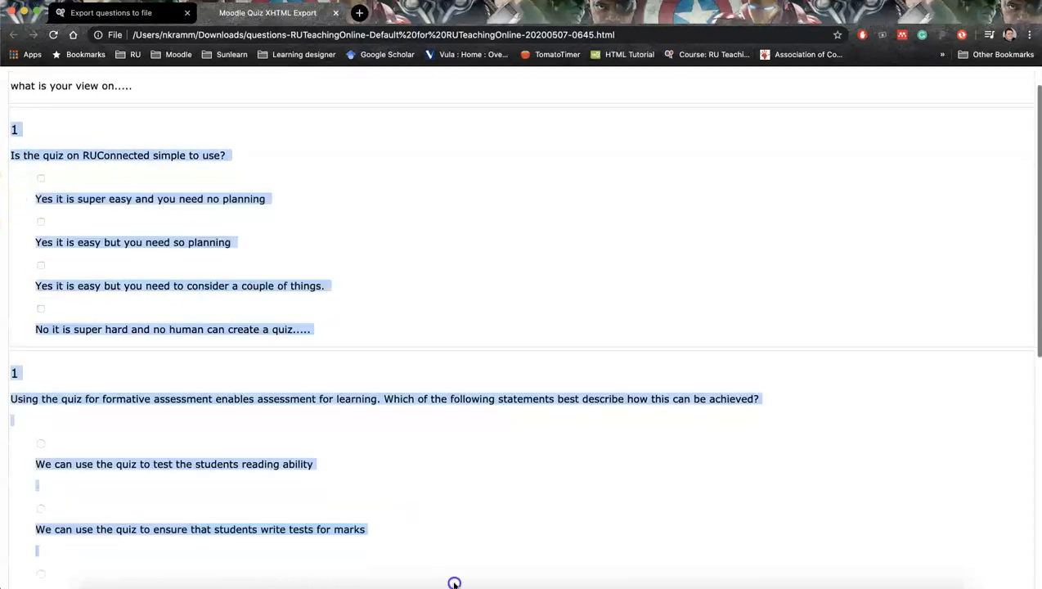
{"action": "scroll", "scroll_direction": "down", "scroll_amount": 3}
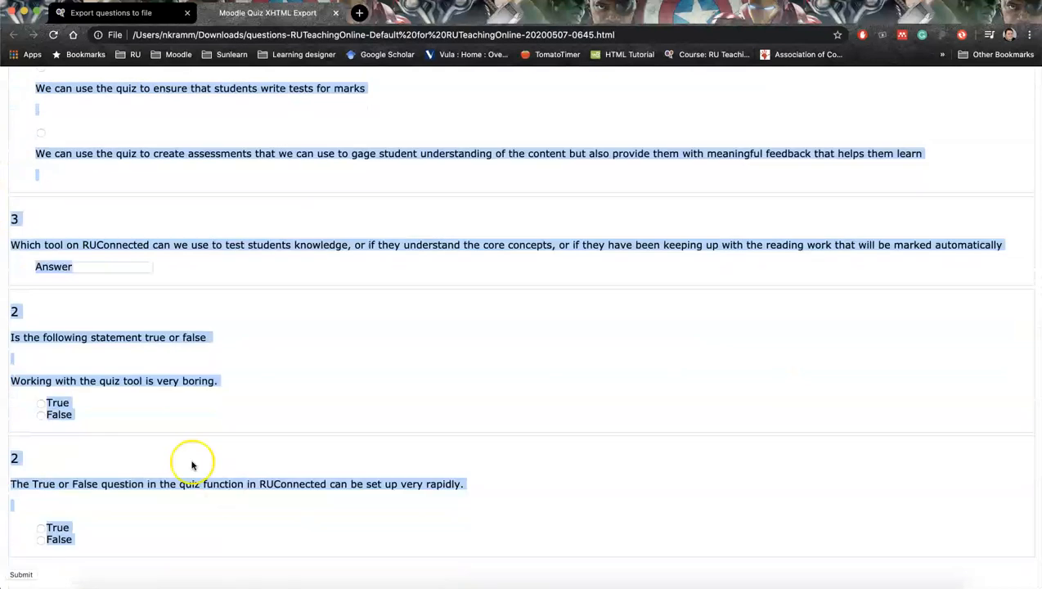
{"action": "right_click", "coordinate": [192, 462]}
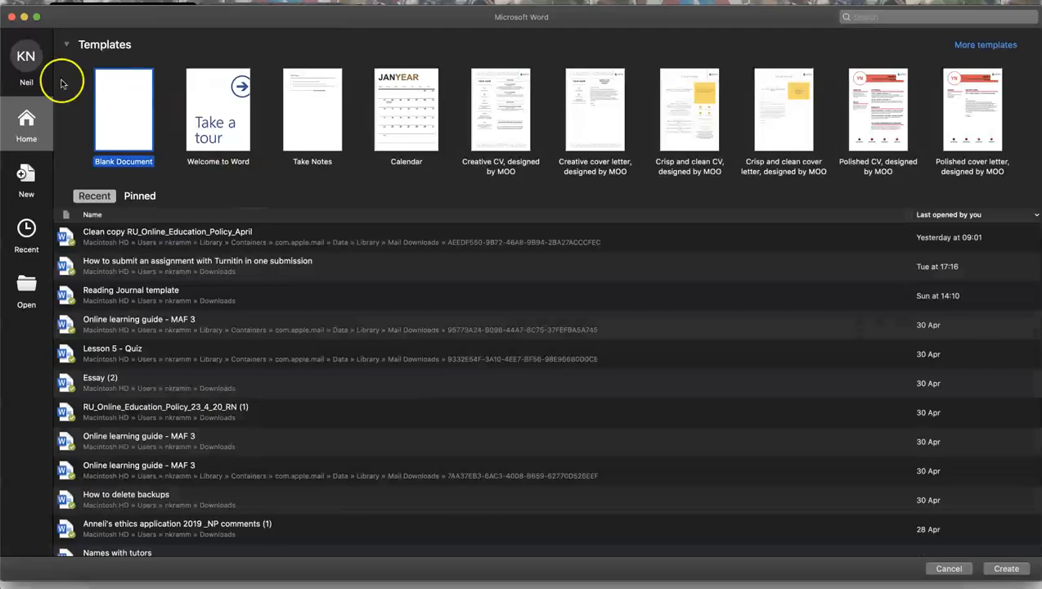
- Paste the quiz questions and answer options into a new blank Word document
{"action": "left_click", "coordinate": [123, 110]}
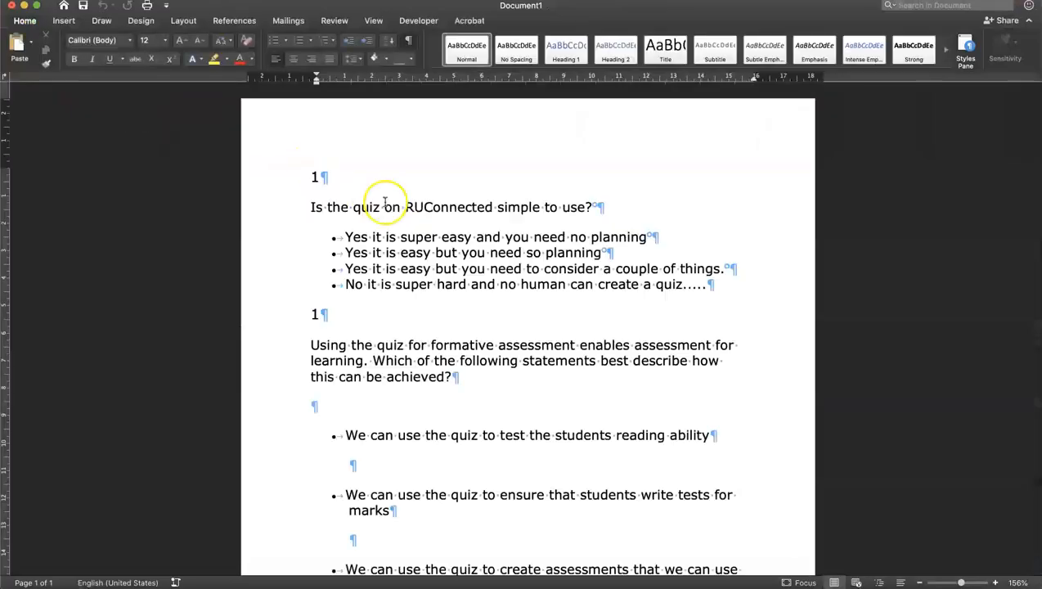
{"action": "scroll", "scroll_direction": "down", "scroll_amount": 3}
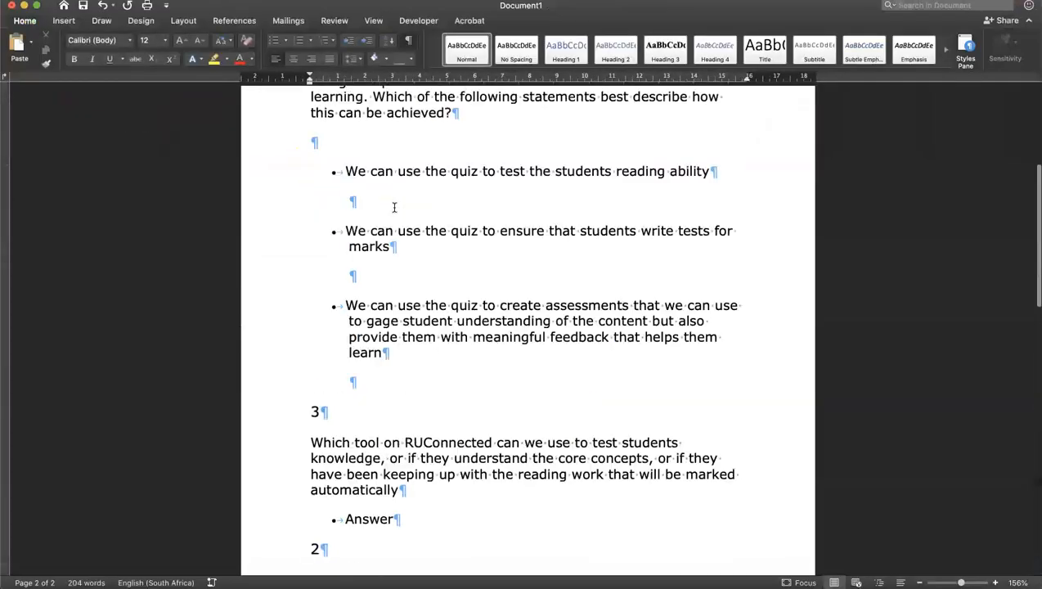